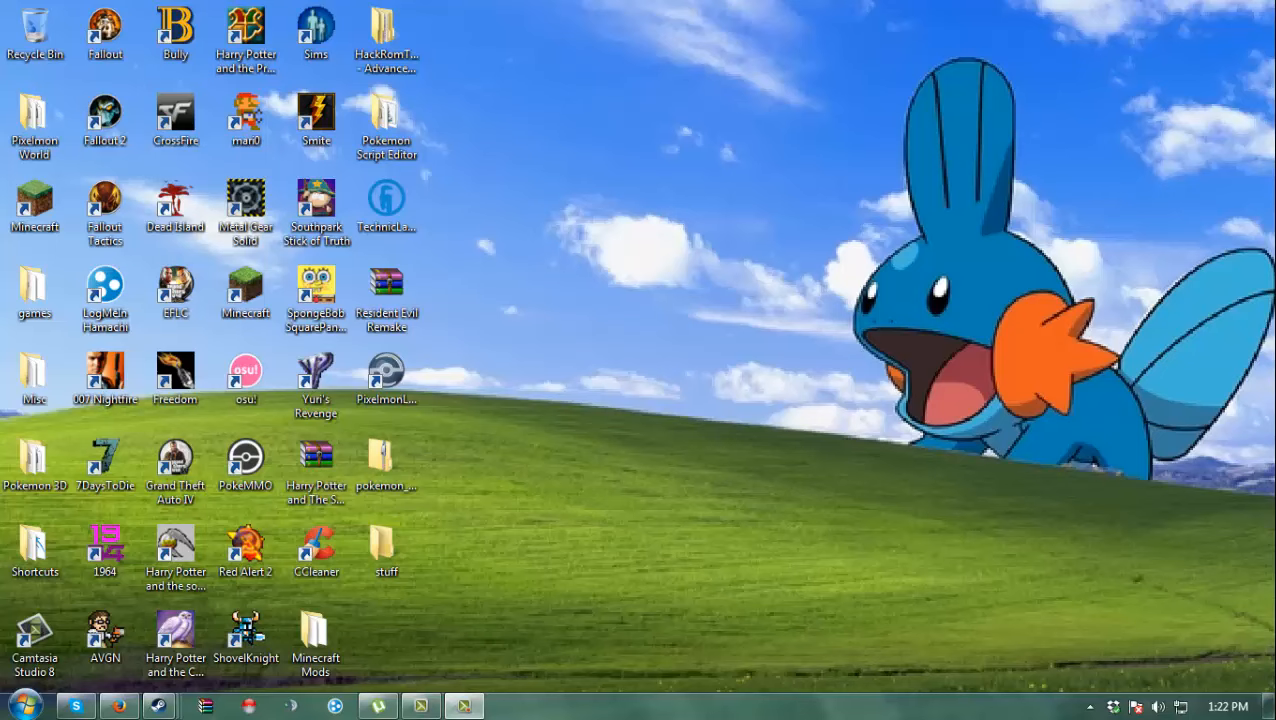
Bring the scammer's chat window forward from Steam's taskbar previews.
left_click(386, 205)
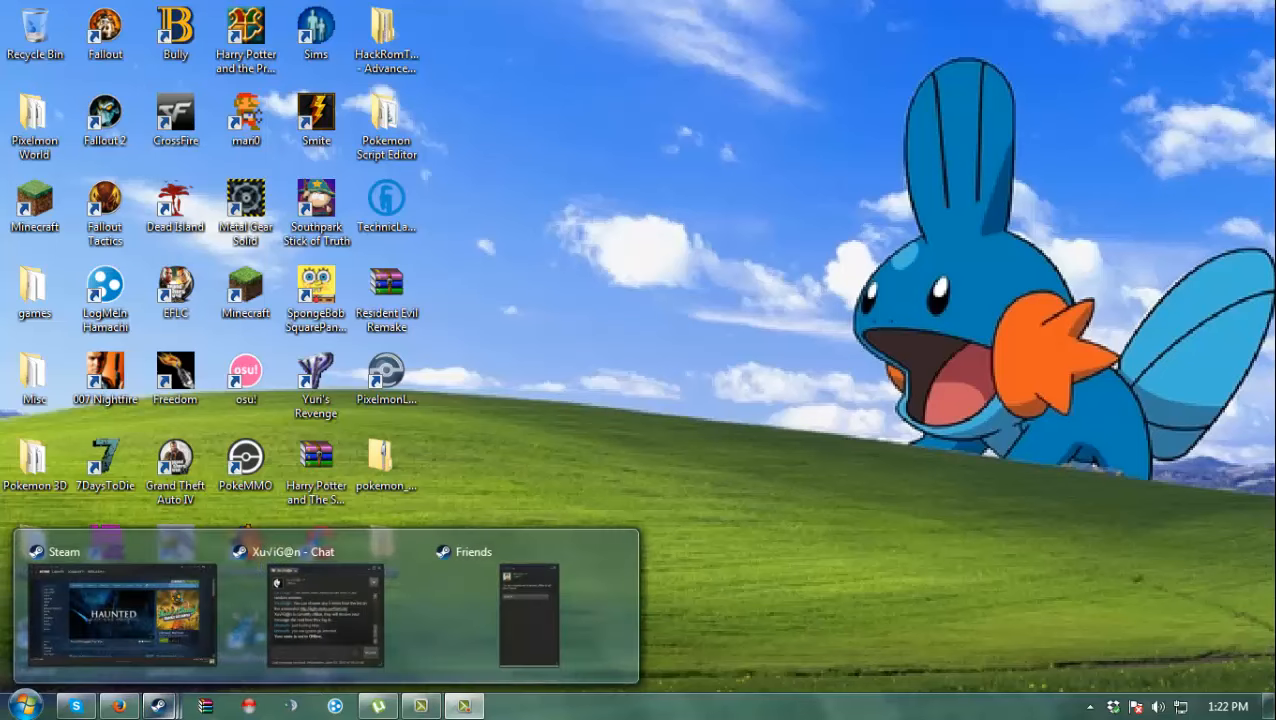
left_click(120, 615)
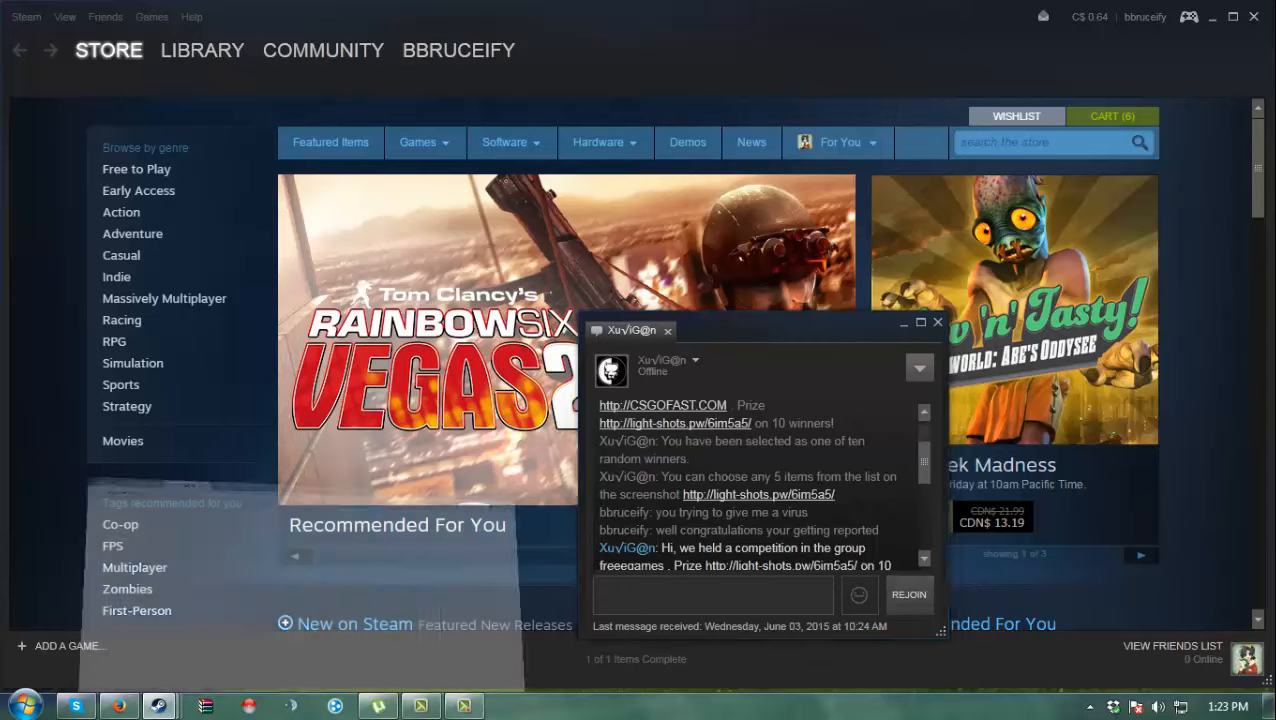
Open the light-shots link and cancel the Screenshot_2.scr download in Firefox.
left_click(674, 423)
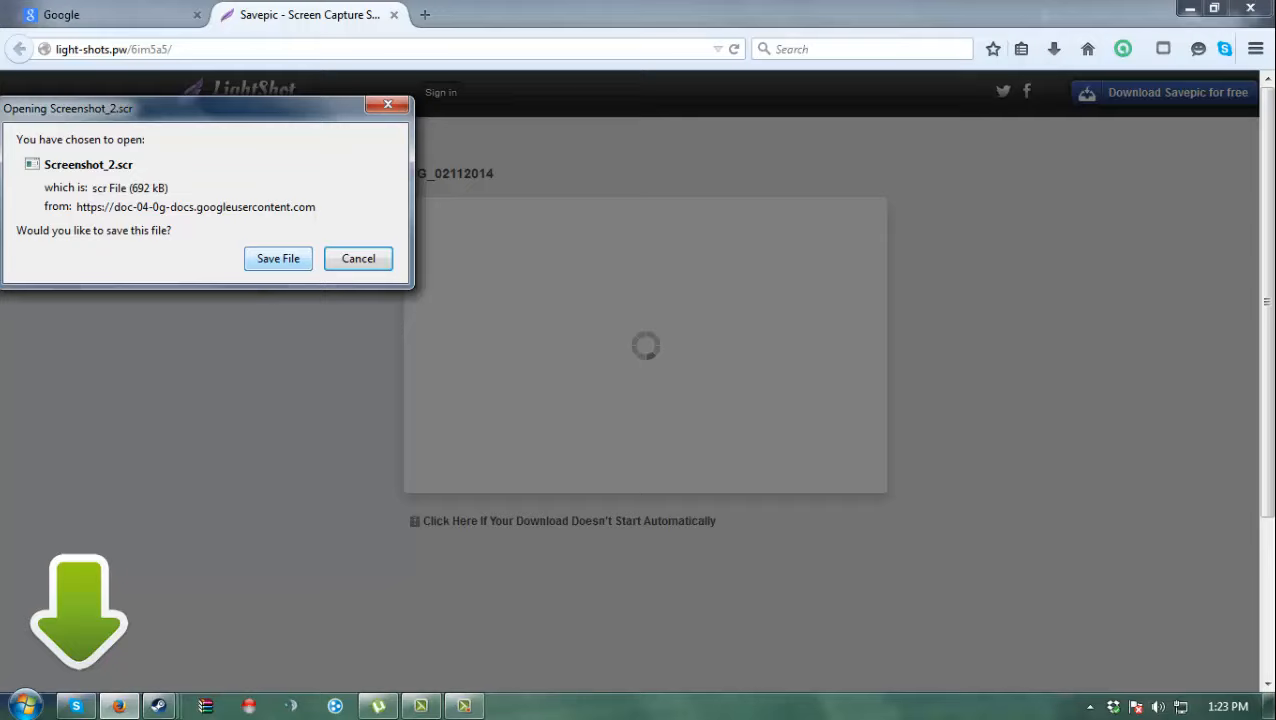
left_click(358, 258)
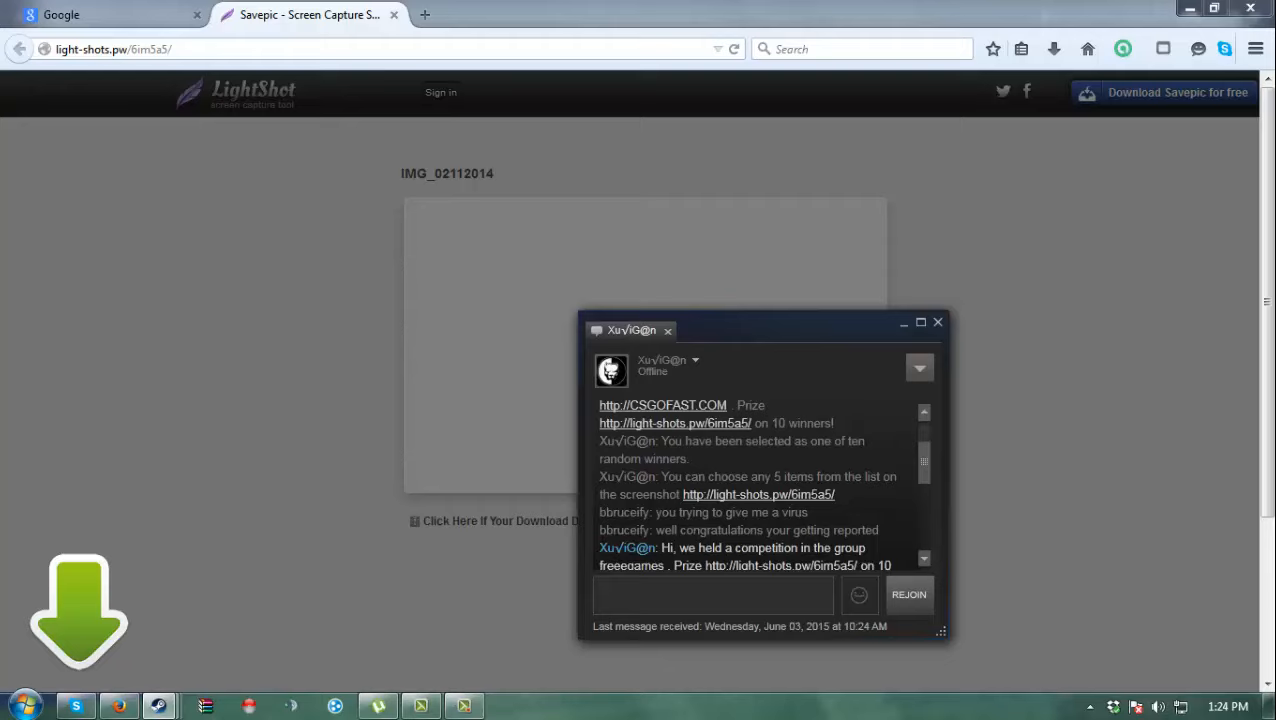
Return to Steam, reopen the scammer's chat, and open their Steam profile.
left_click(695, 360)
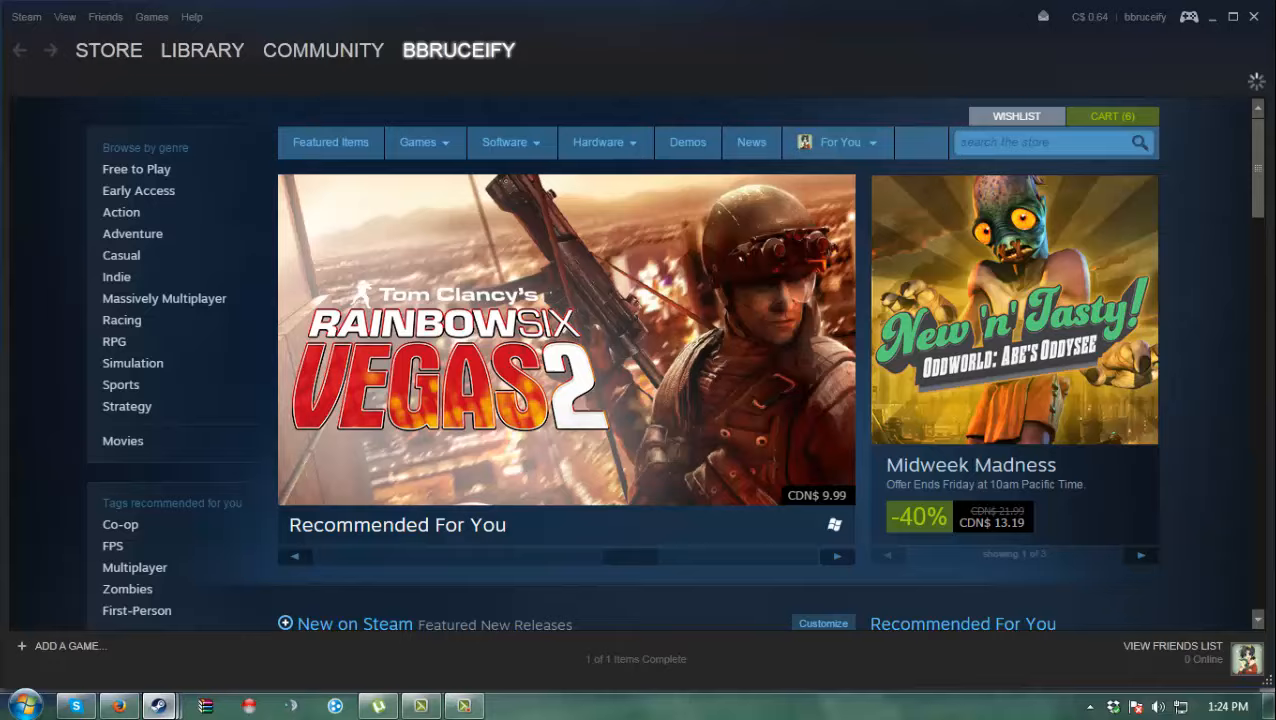
left_click(458, 50)
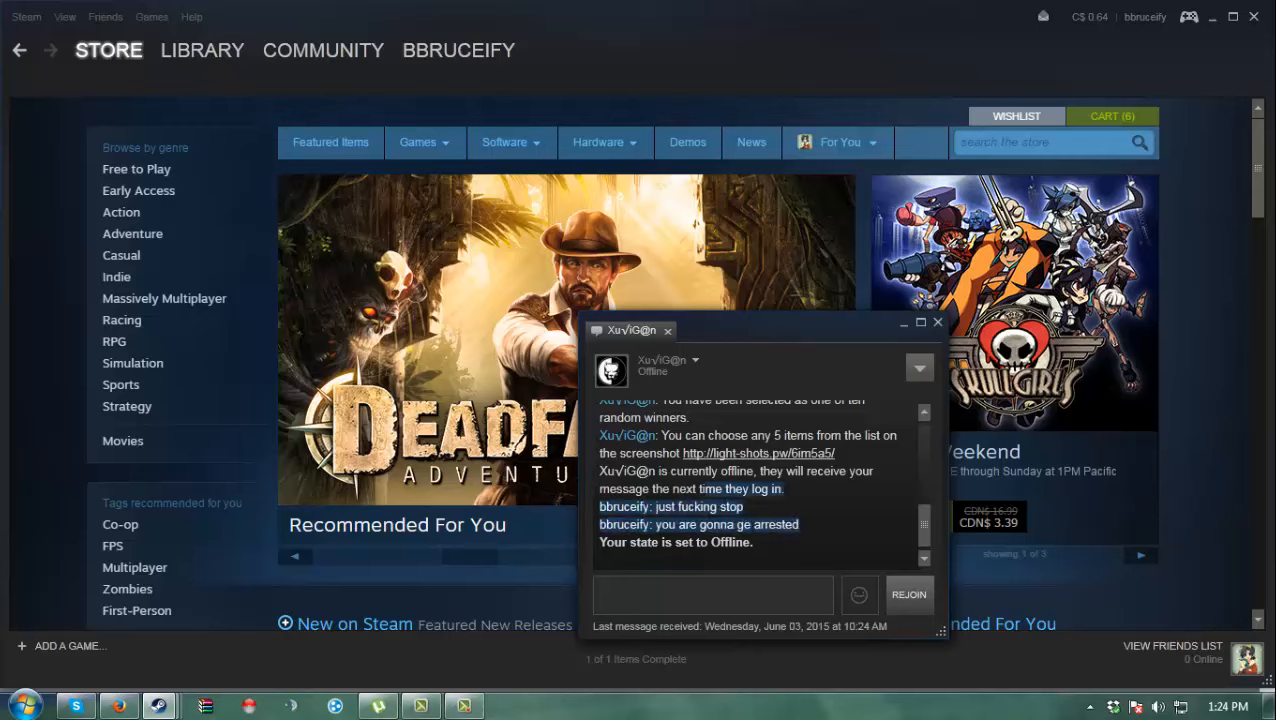
left_click(694, 360)
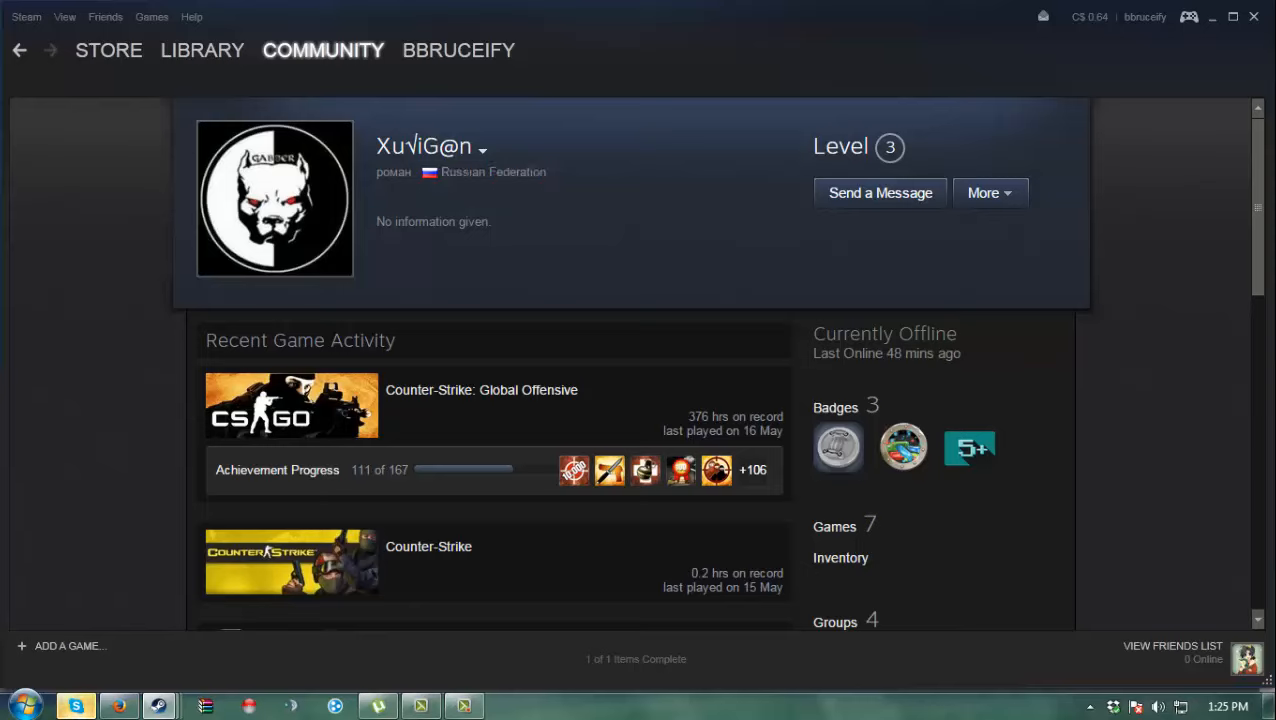
mouse_move(483, 146)
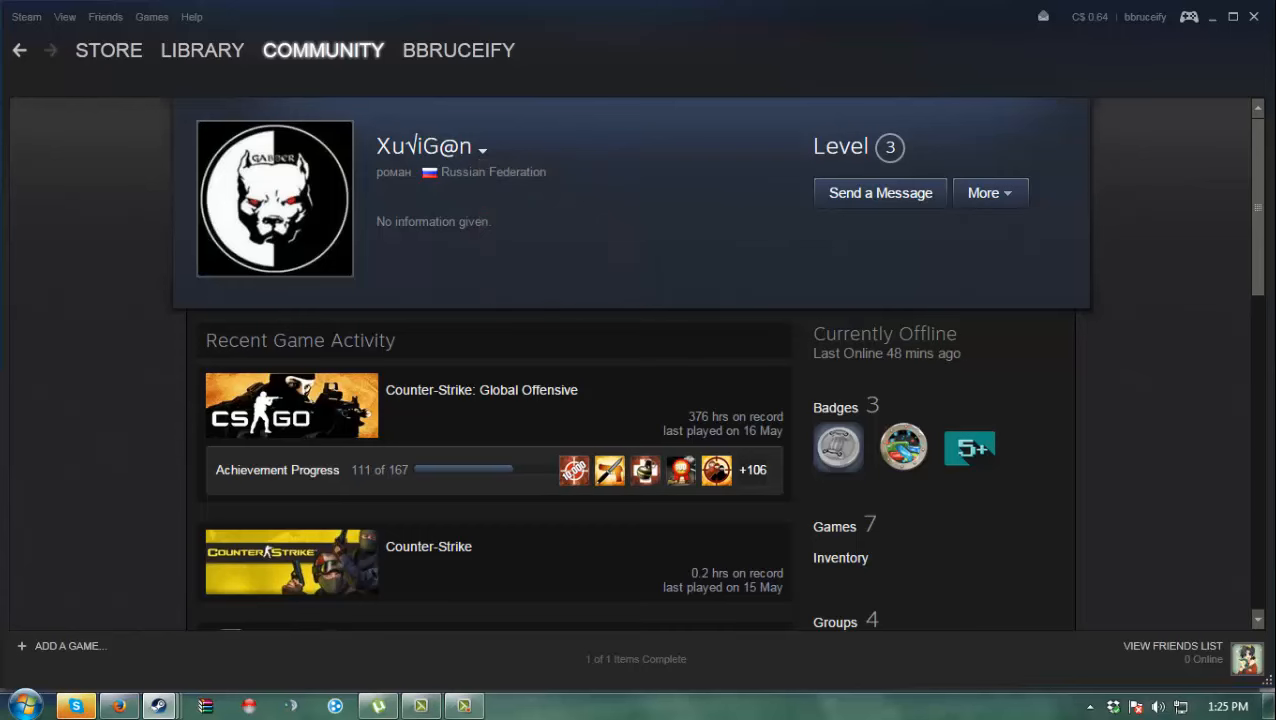
Read the profile's scam-warning comments, including the next page of older comments.
scroll("down", 3)
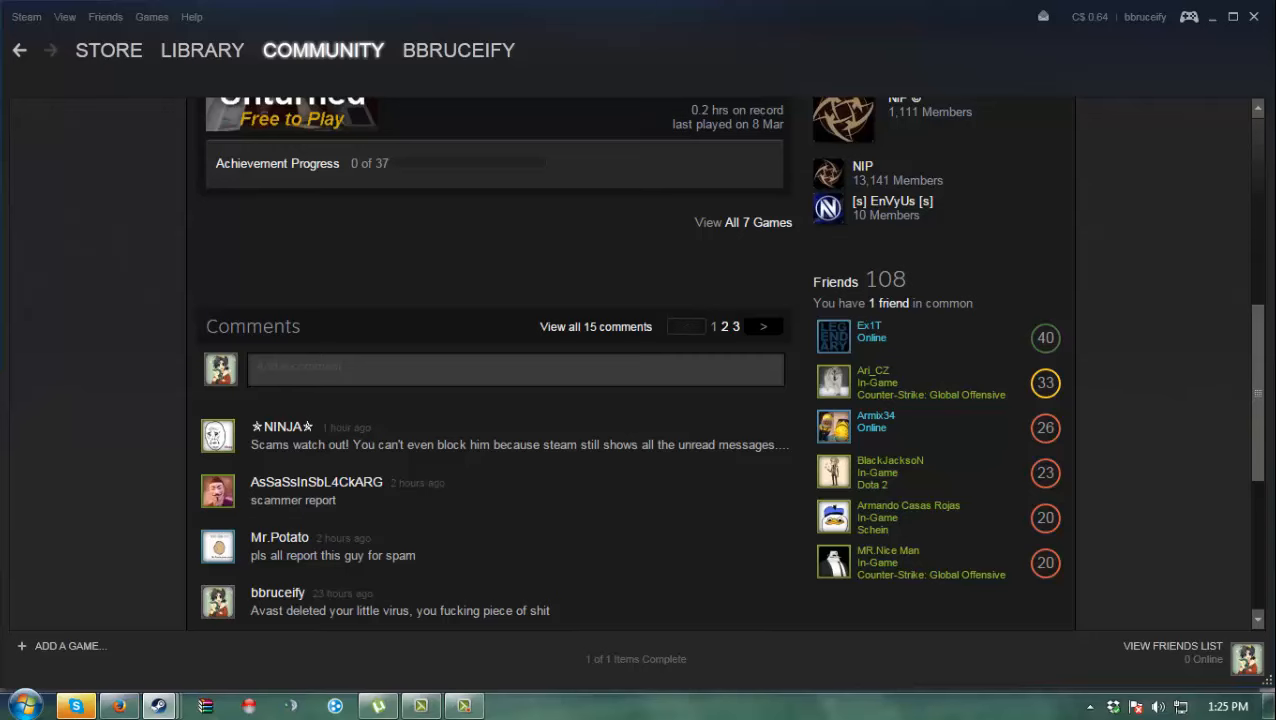
scroll("down", 3)
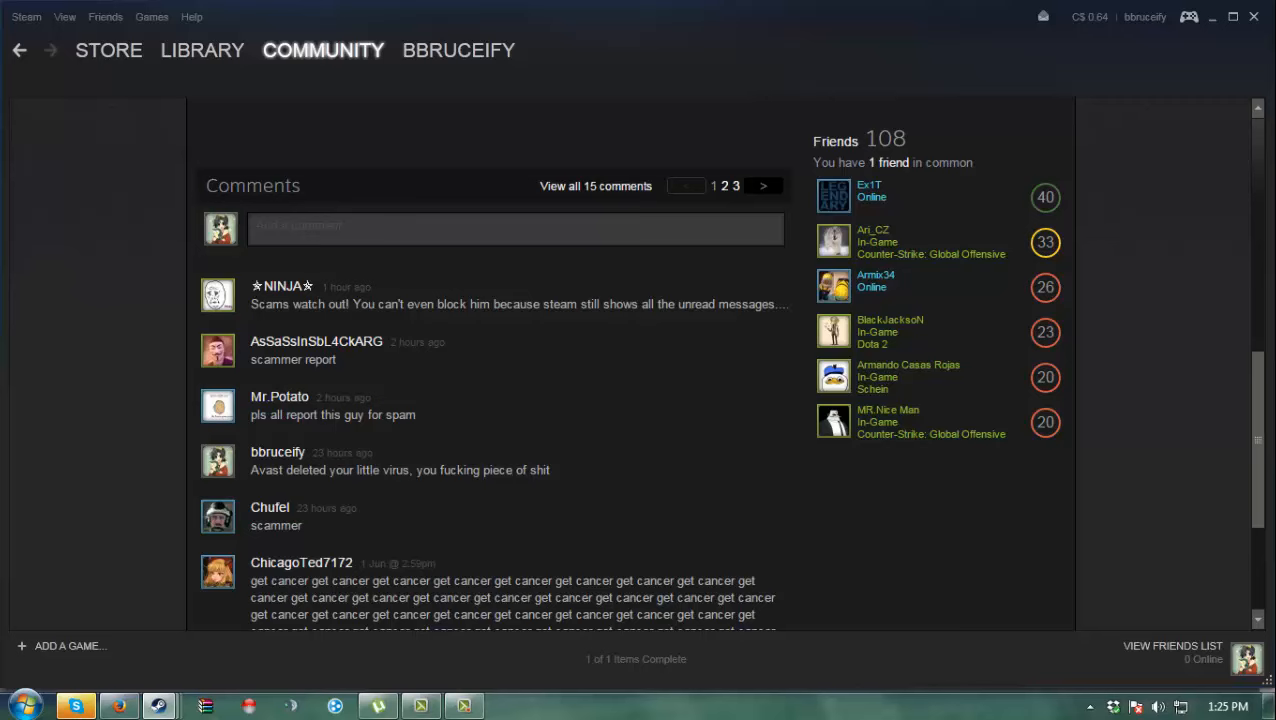
scroll("down", 3)
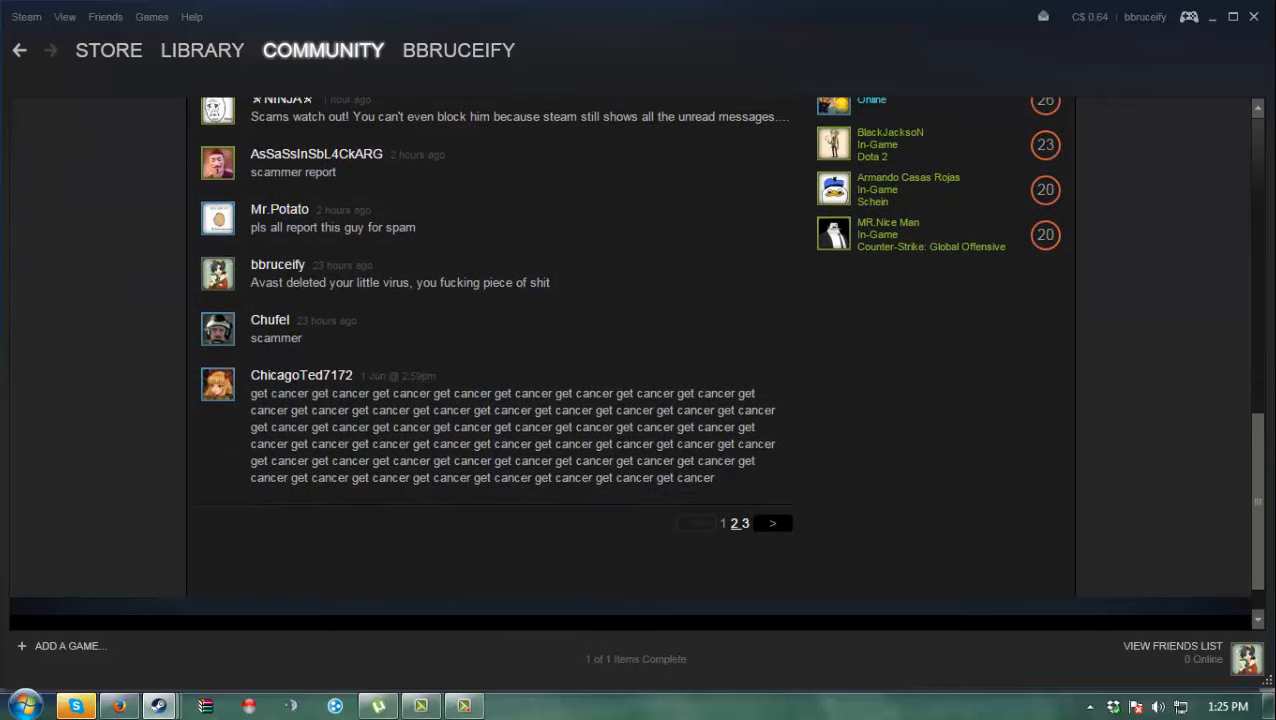
left_click(723, 523)
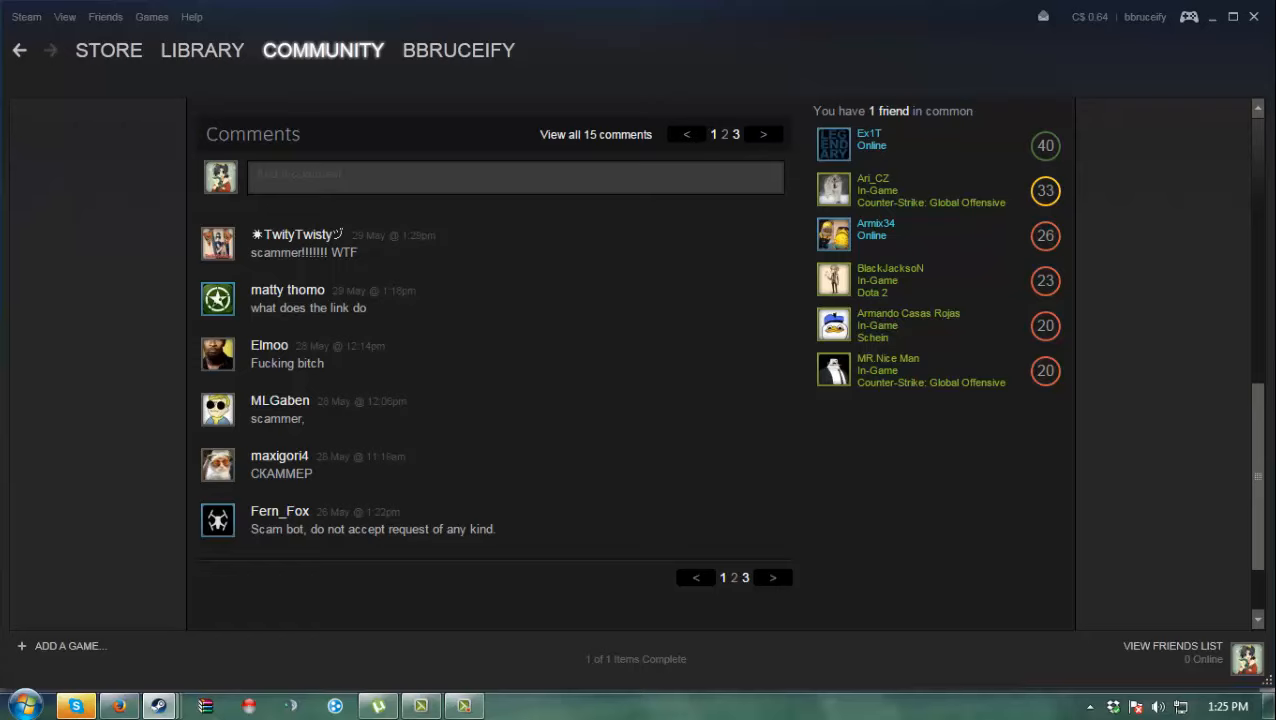
left_click(746, 578)
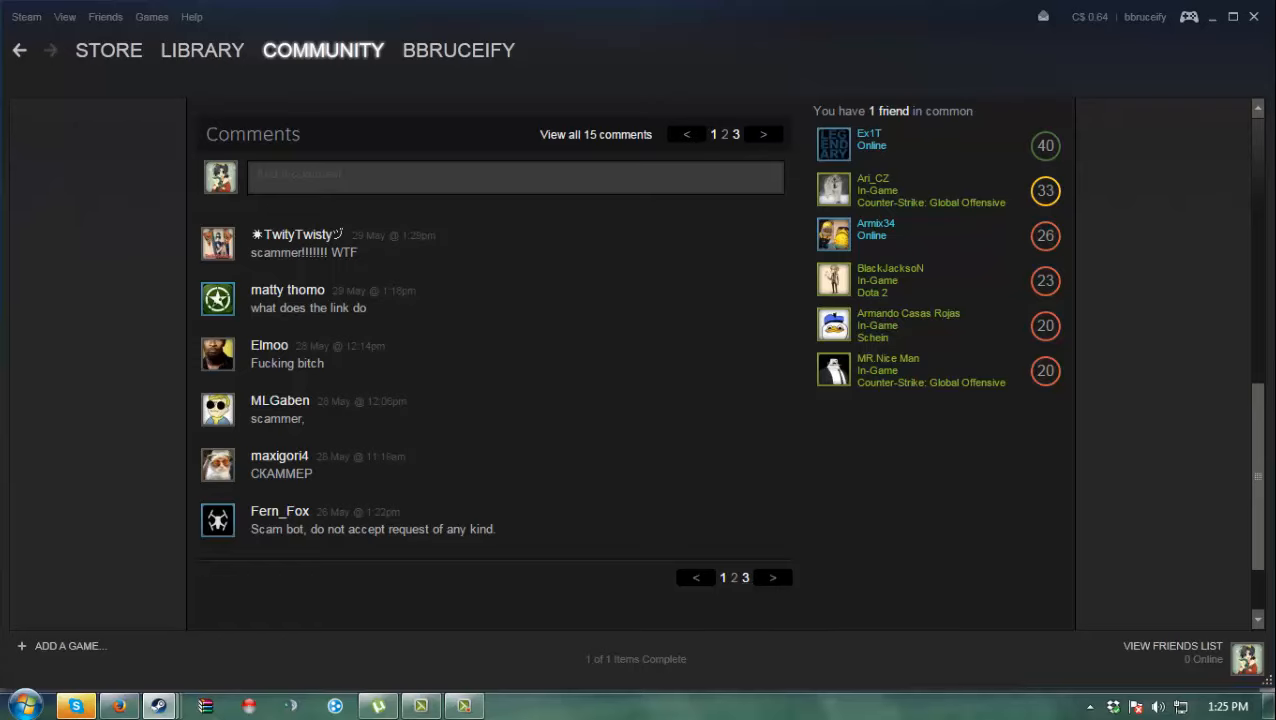
scroll("down", 3)
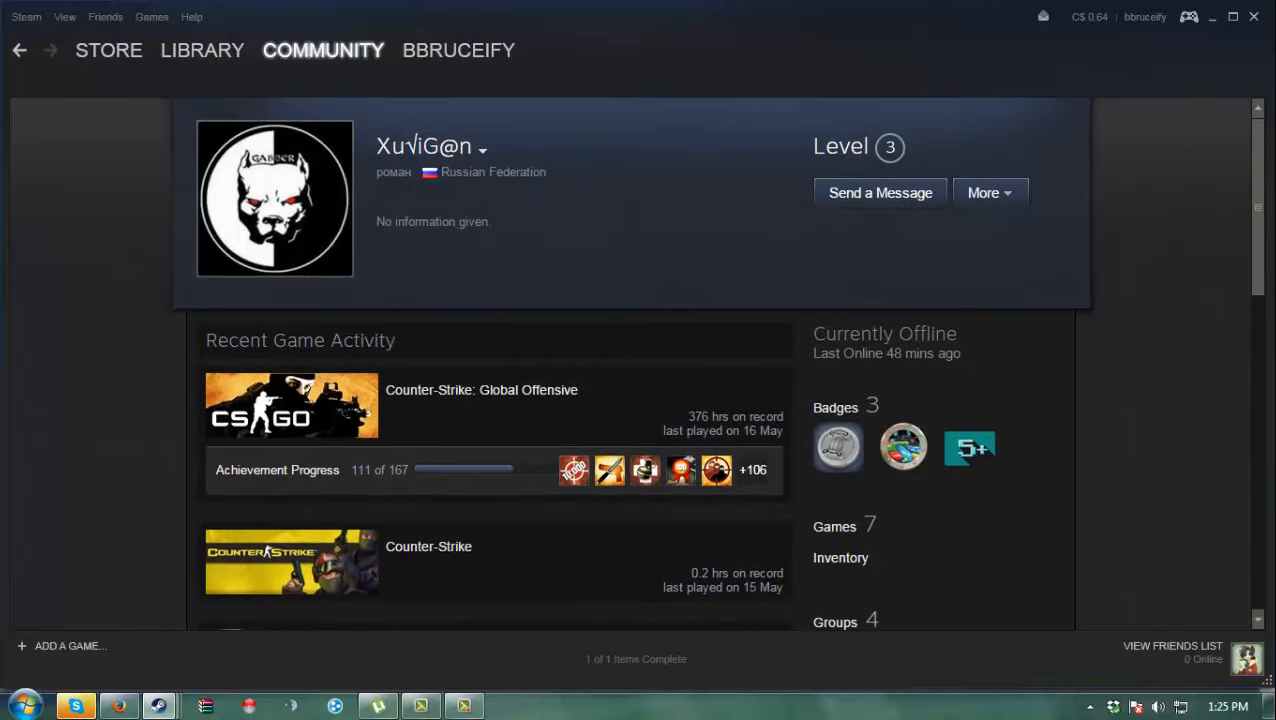
Block all communication with the scammer from the chat's name dropdown, confirming Block Player.
double_click(393, 172)
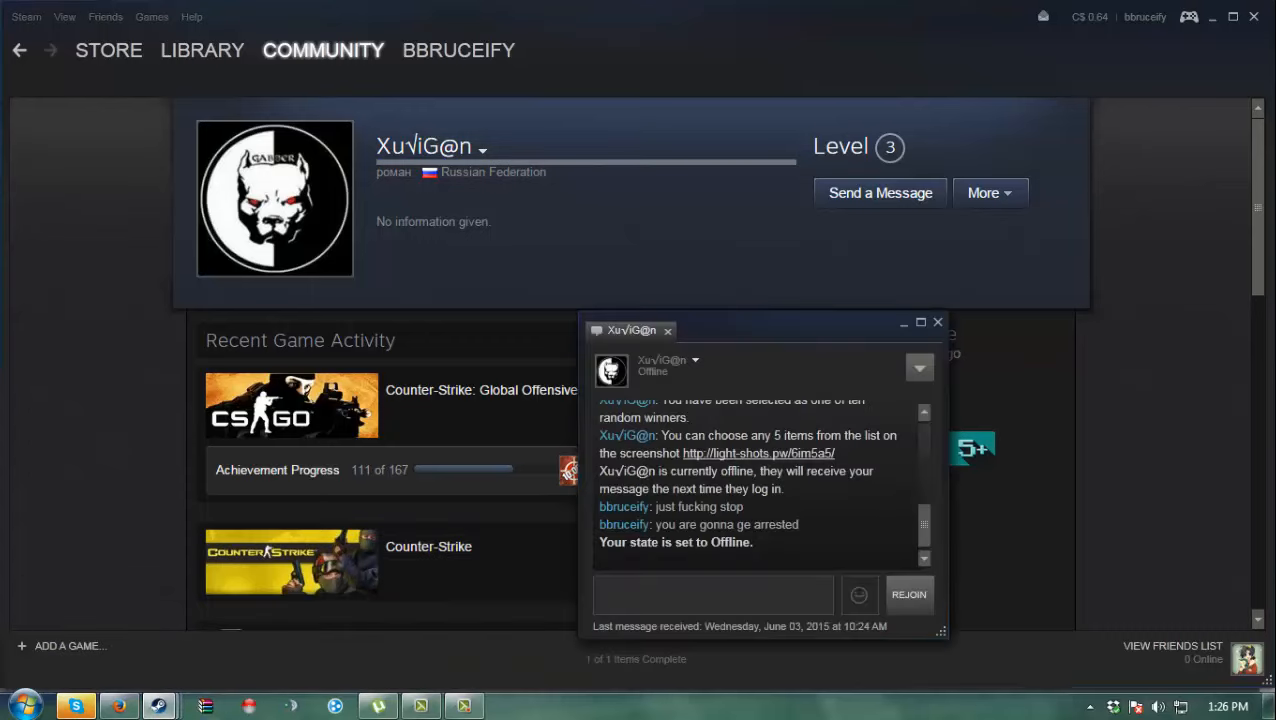
left_click(695, 360)
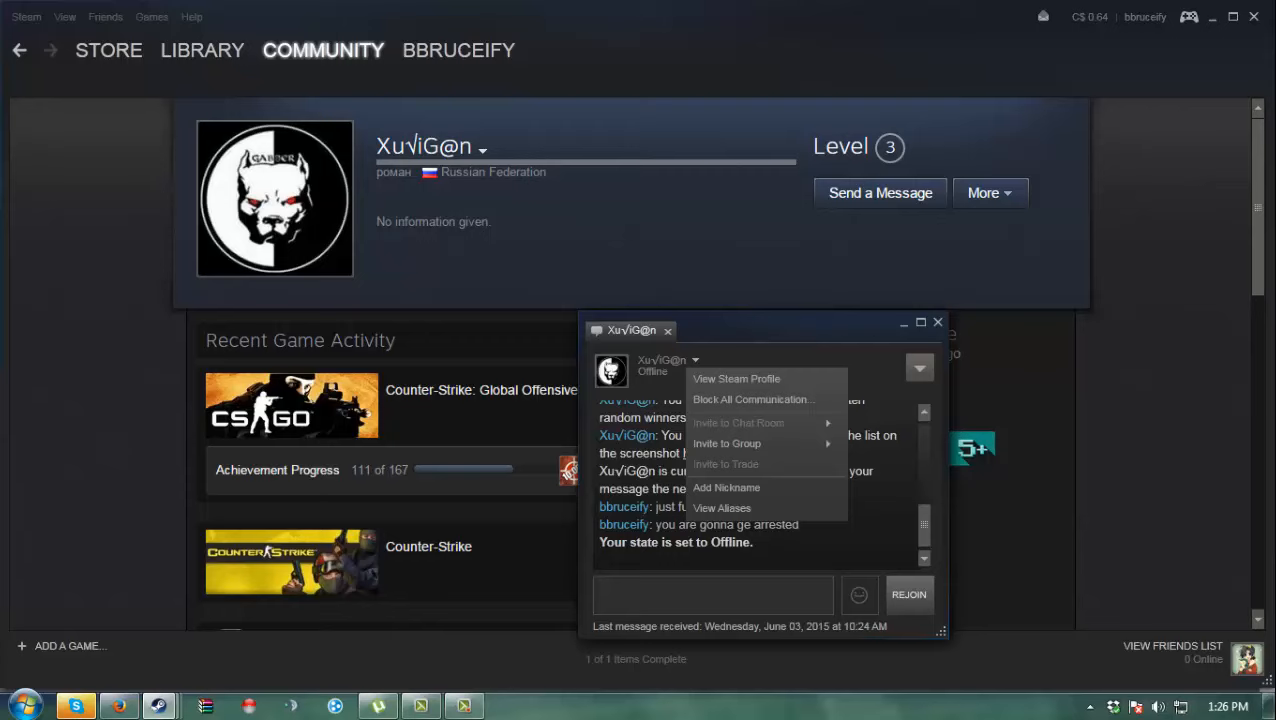
left_click(752, 399)
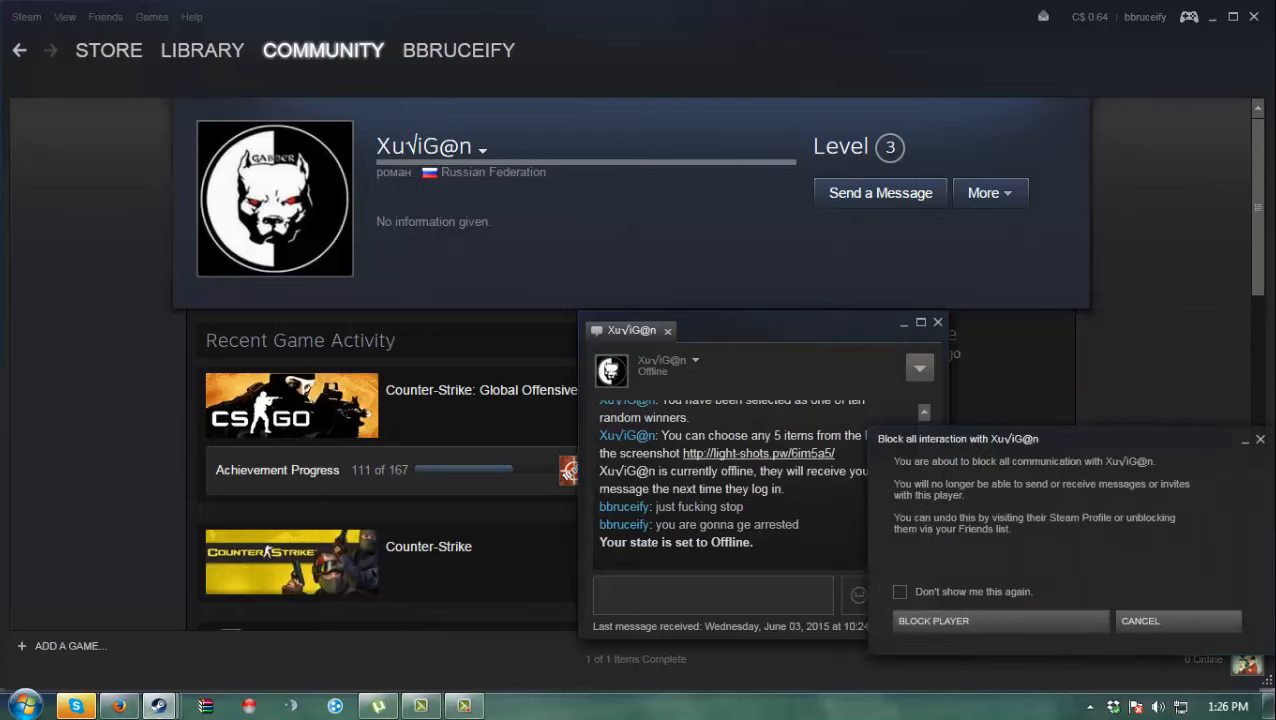
left_click(932, 620)
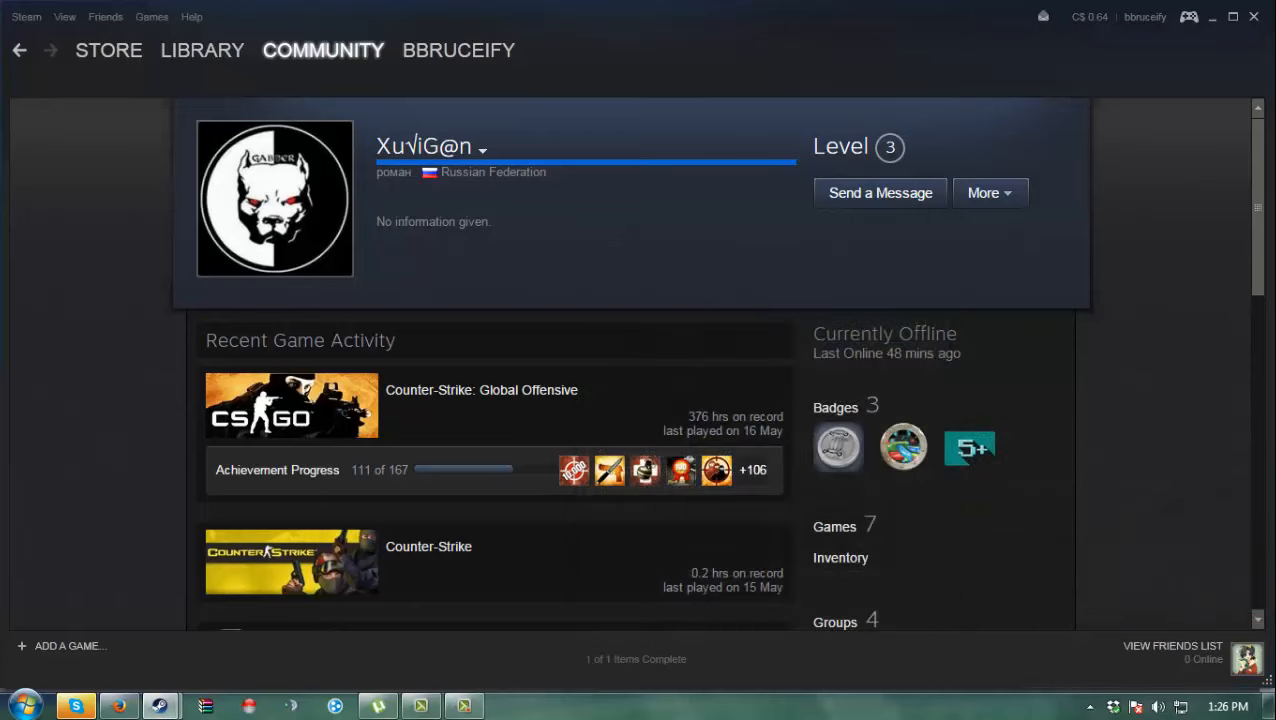
Scroll down the scammer's profile to their recent games, groups, and 108 friends.
scroll("down", 3)
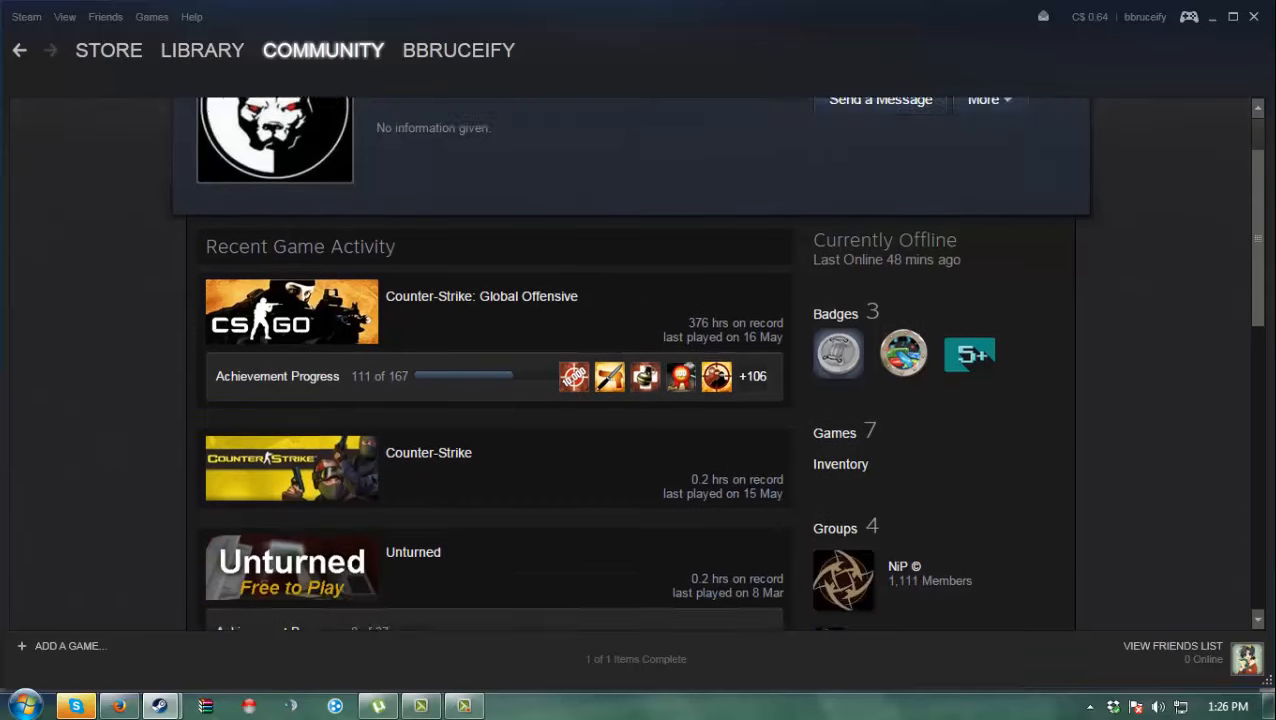
scroll("down", 3)
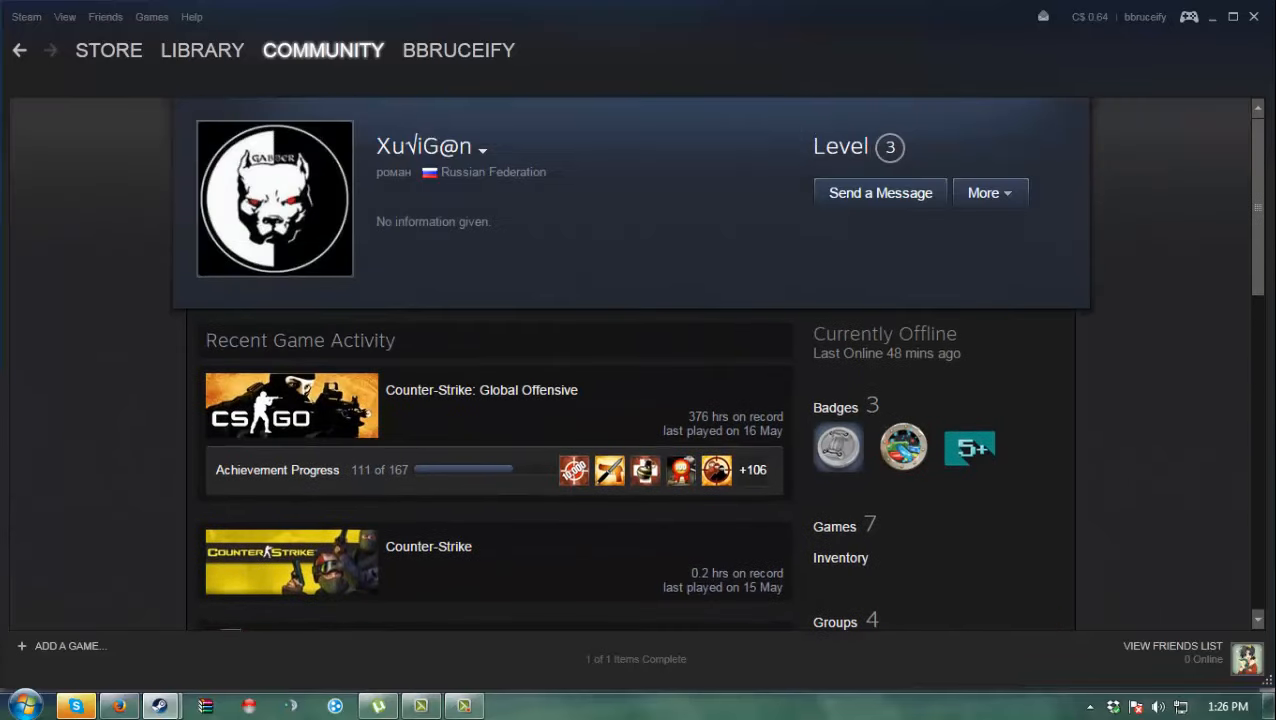
double_click(414, 221)
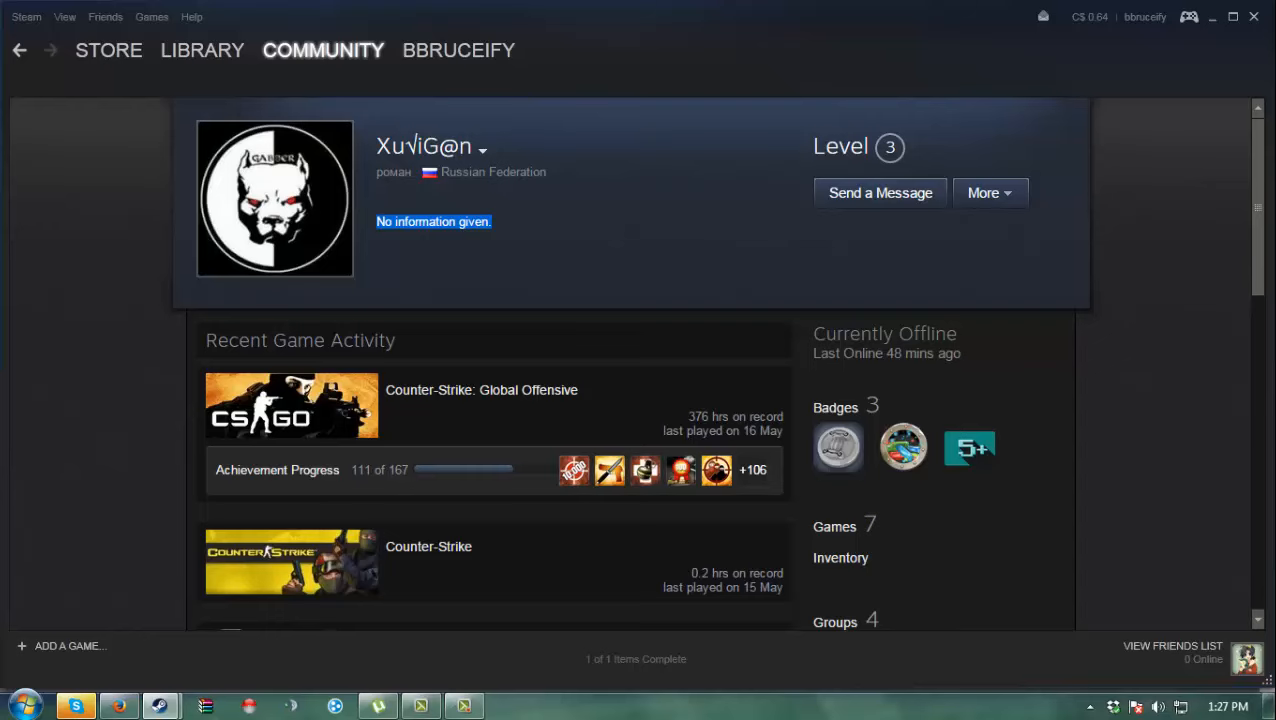
scroll("down", 3)
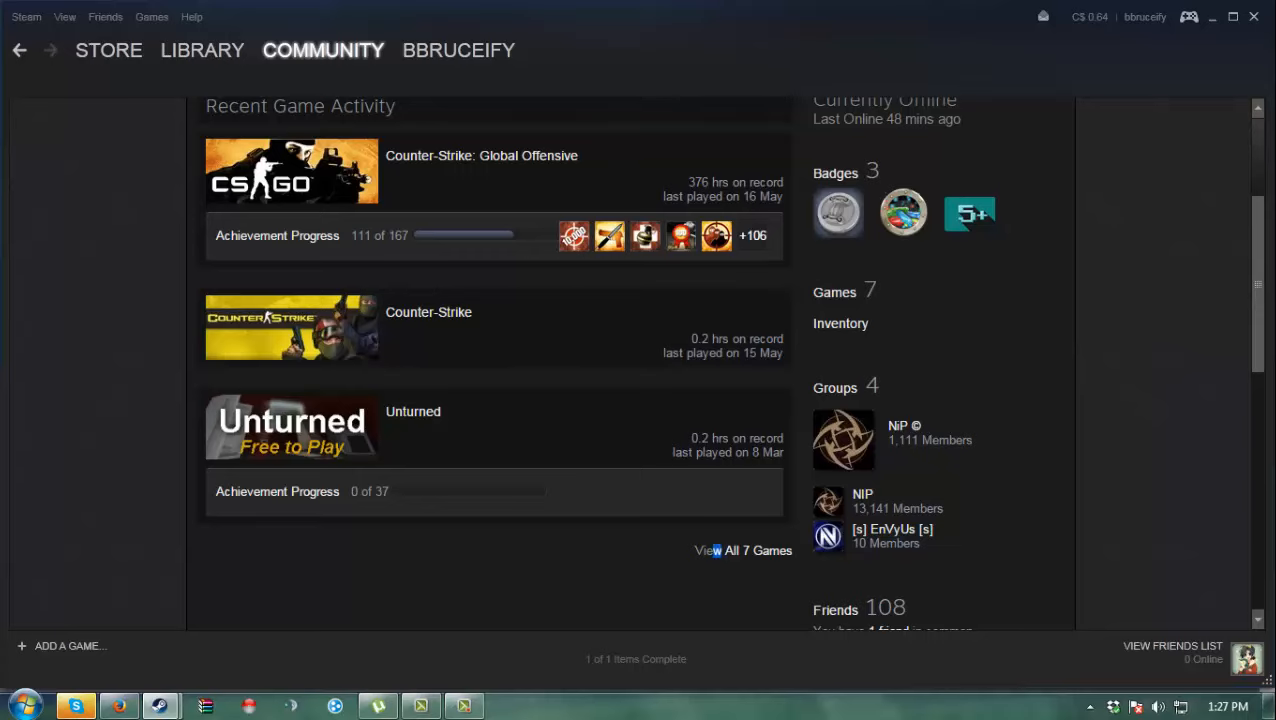
mouse_move(717, 550)
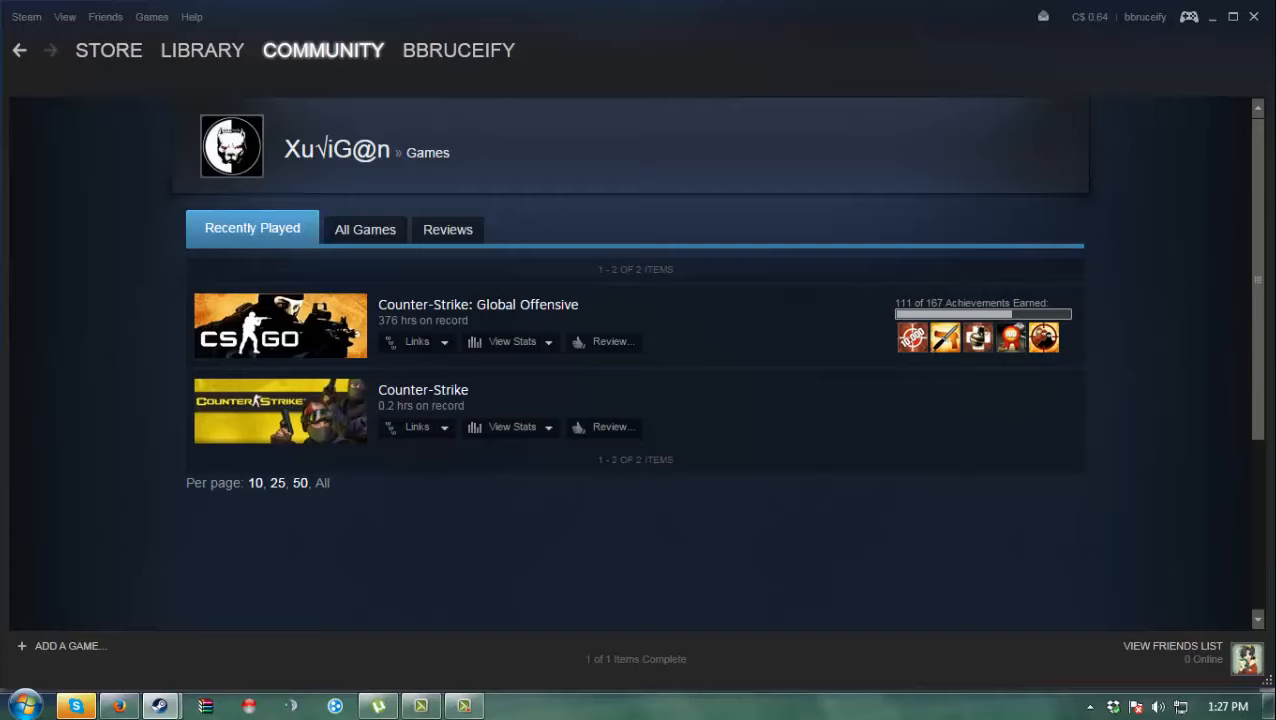
Switch to the All Games tab and browse all 8 titles, including Counter-Strike: Source.
left_click(365, 229)
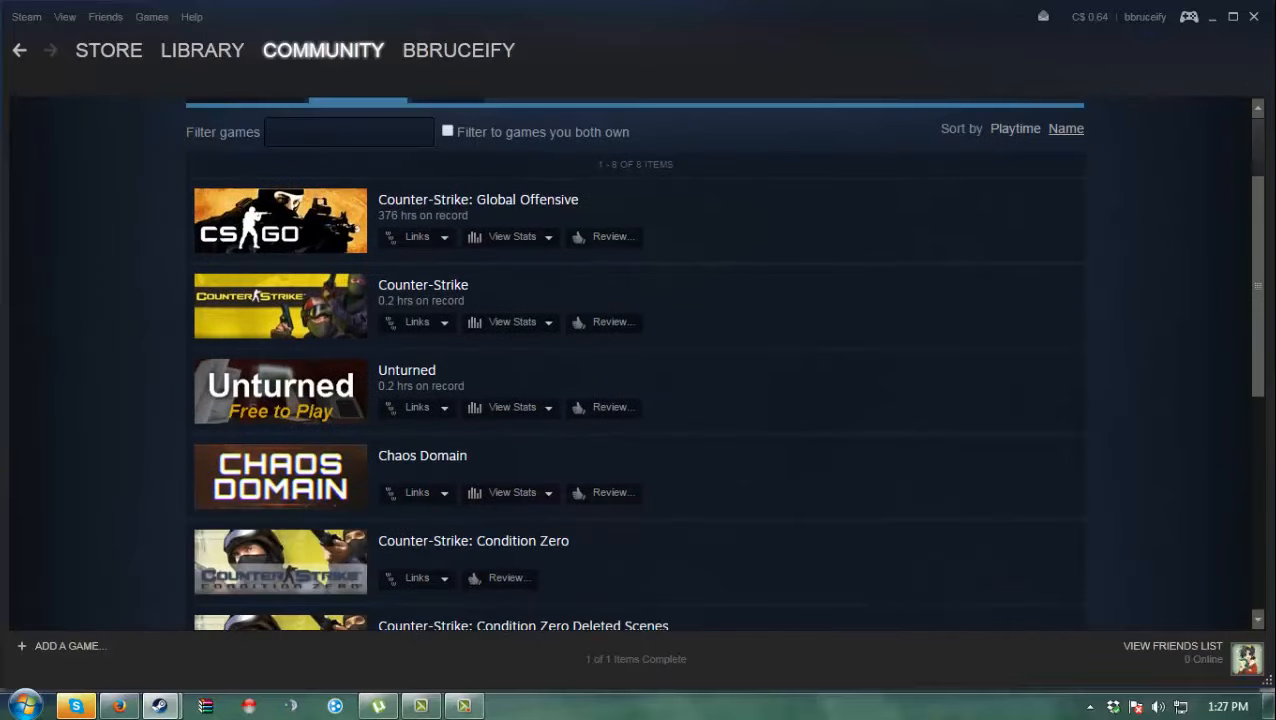
scroll("down", 3)
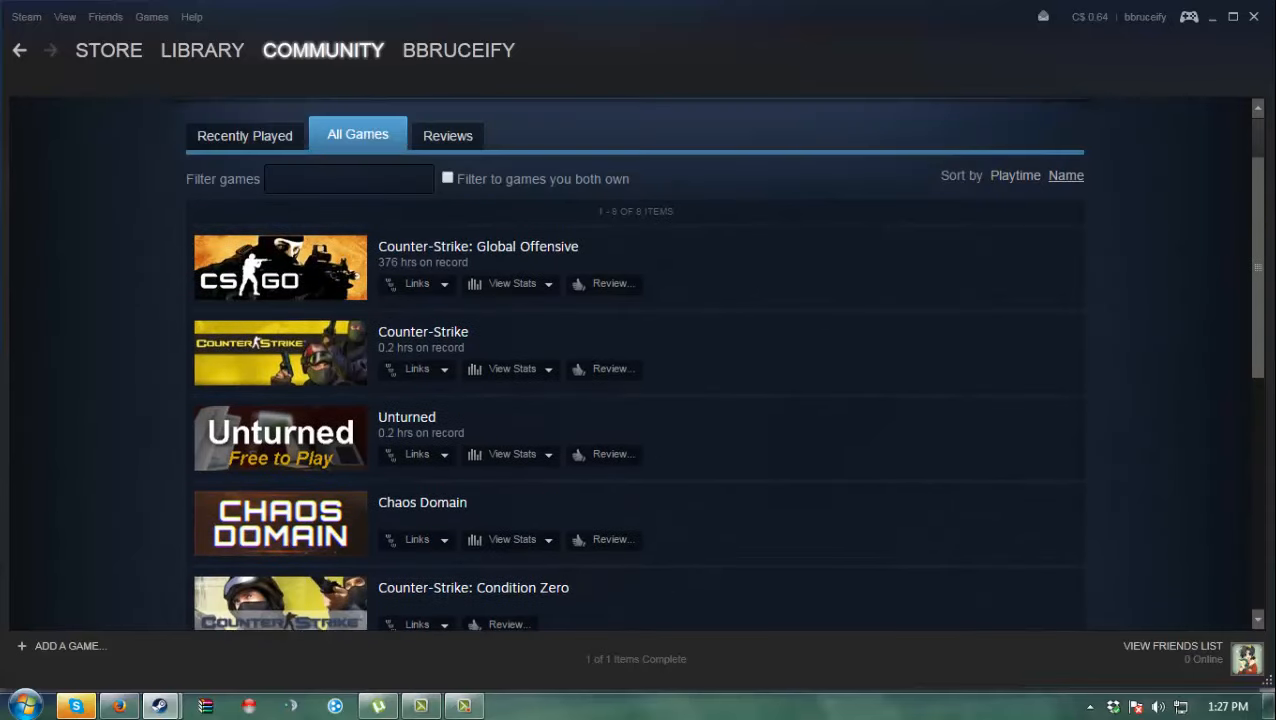
scroll("down", 3)
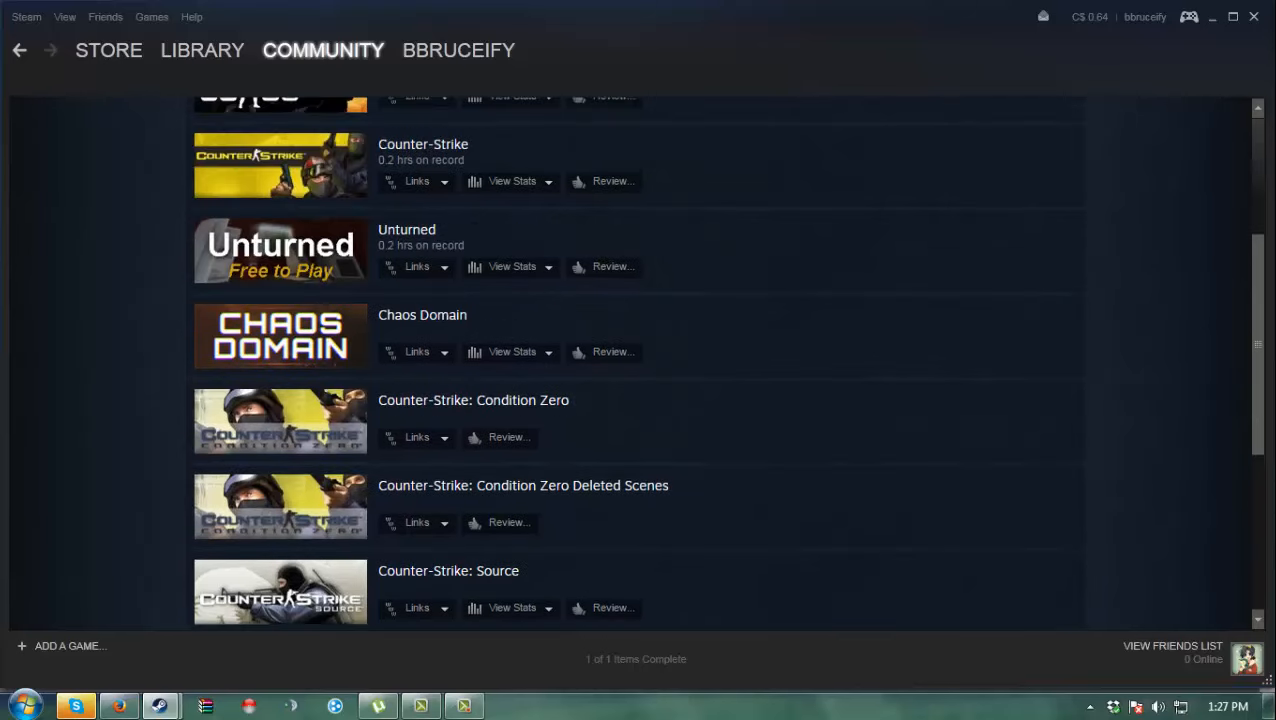
scroll("up", 3)
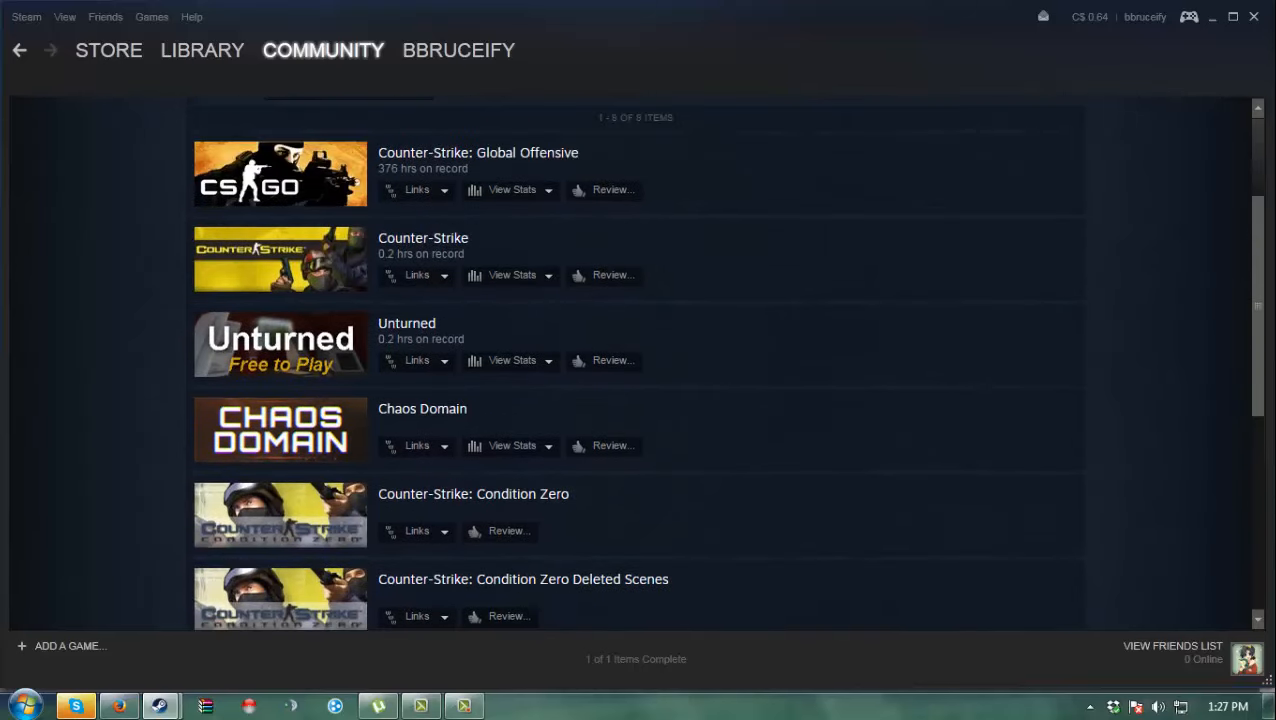